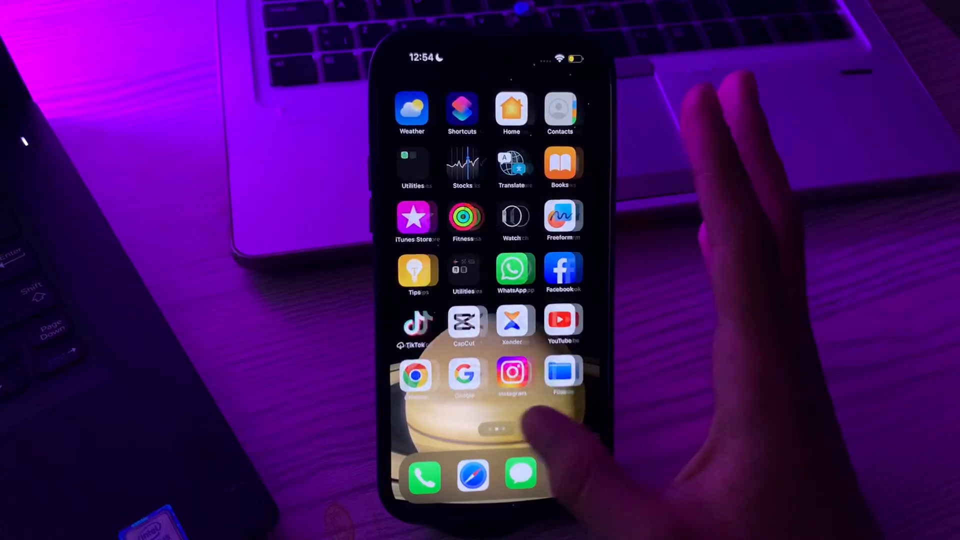
- Scroll the candlecode.com Rebind article to reach the shortcut's install preview, shared July 1, 2023
scroll(left, 3)
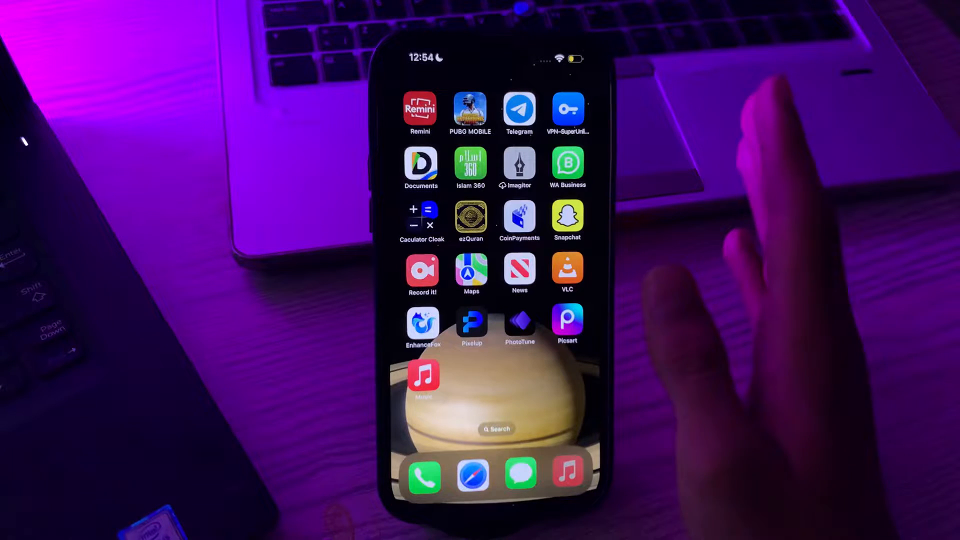
mouse_move(735, 214)
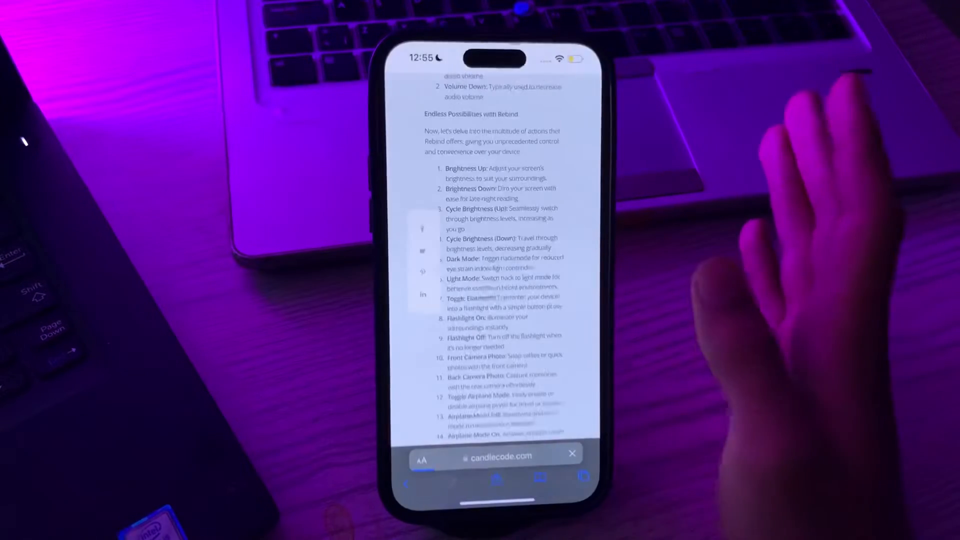
scroll(up, 3)
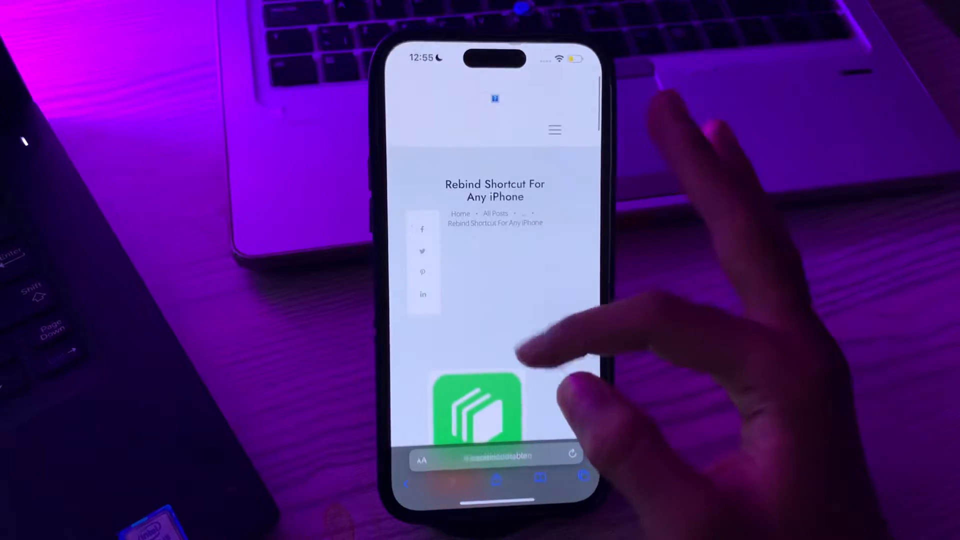
scroll(down, 3)
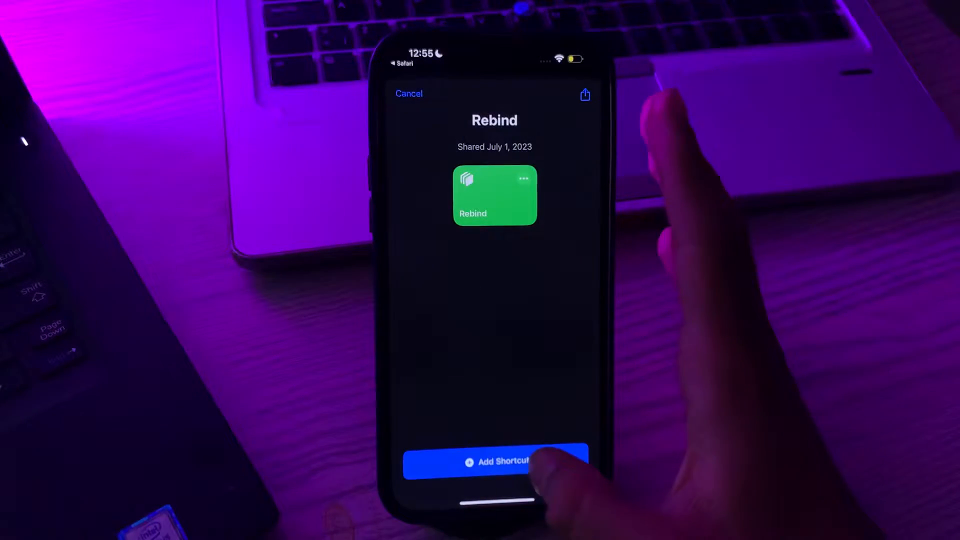
- Add Rebind to the Shortcuts library beside Water Eject and run it once
click(494, 462)
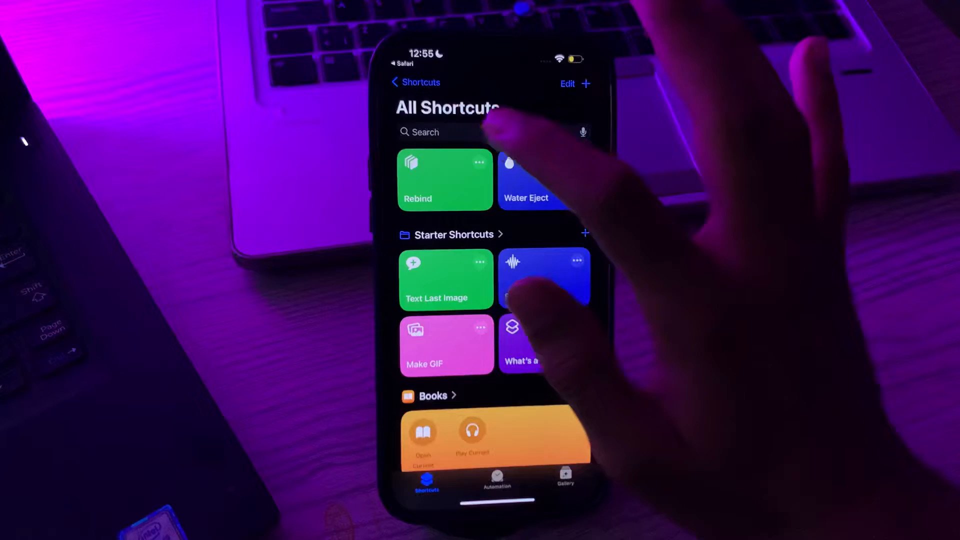
click(445, 179)
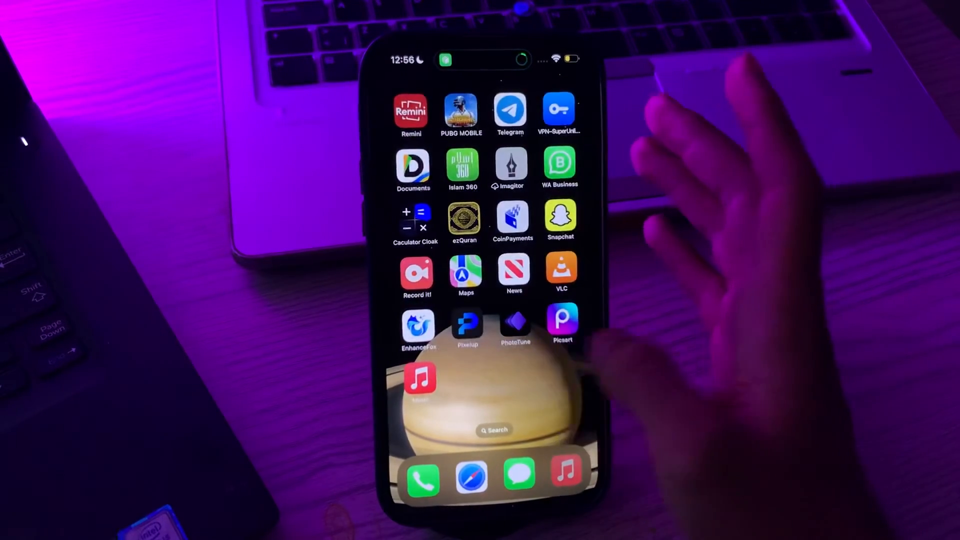
- View the Recents album showing the single photo captured by the volume-up trigger
scroll(left, 3)
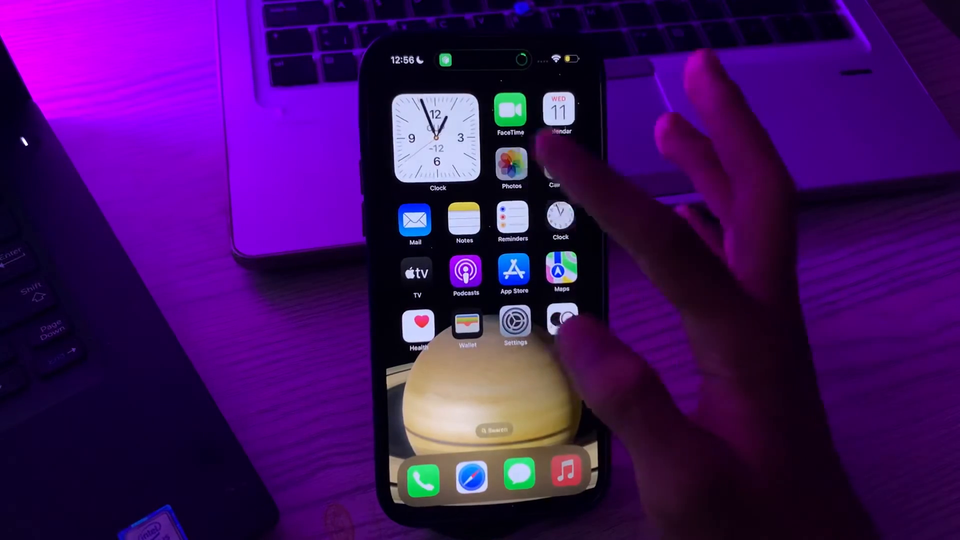
click(512, 167)
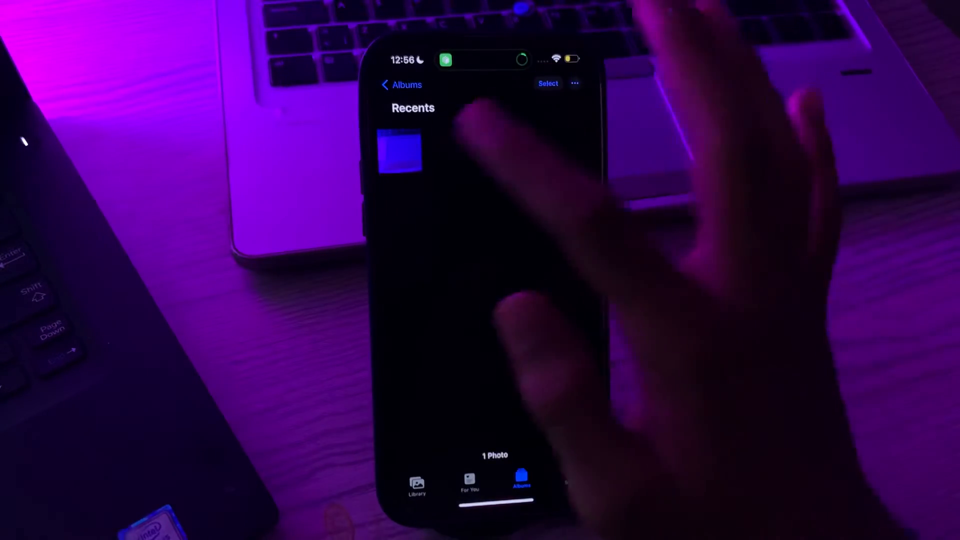